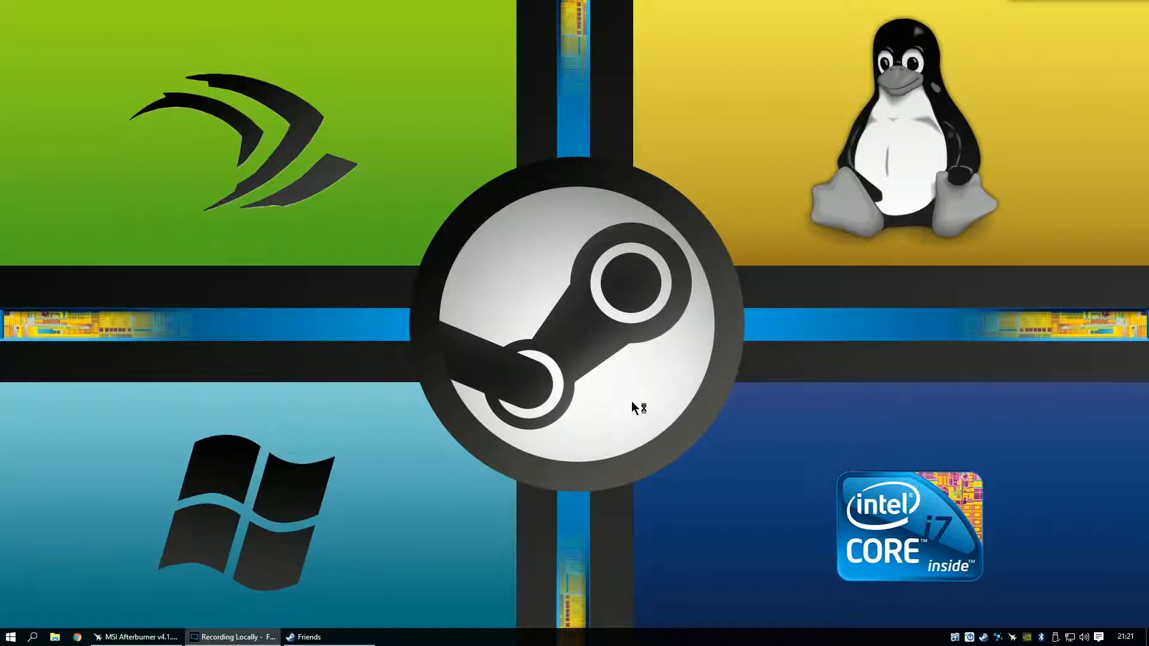
{"action": "mouse_move", "coordinate": [639, 395]}
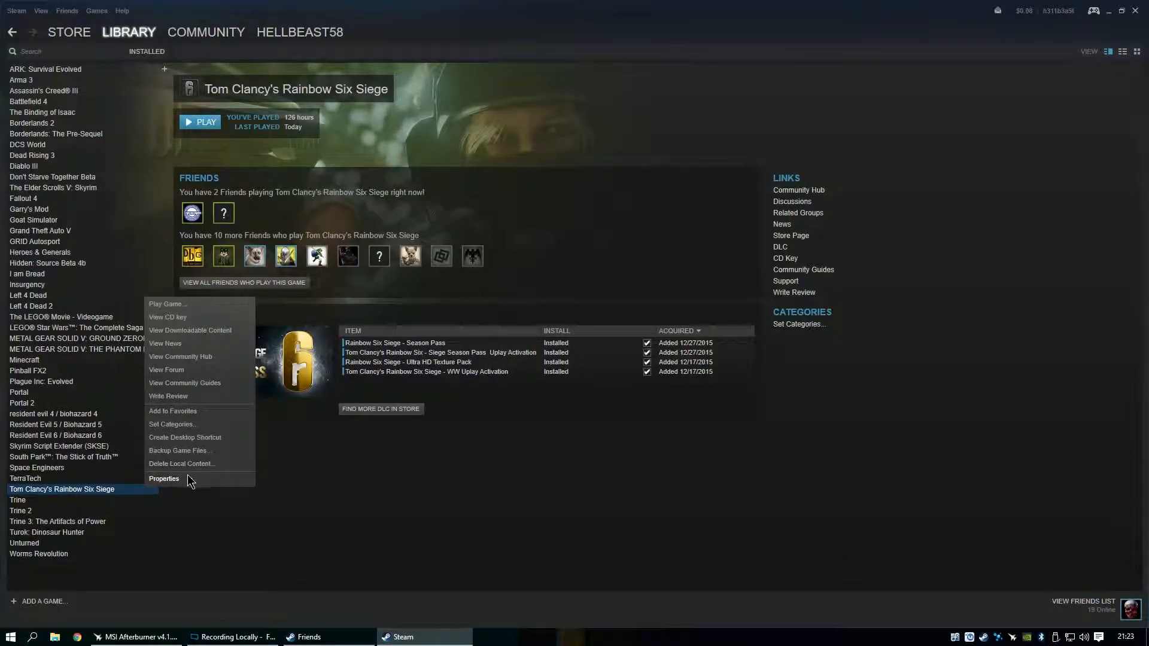
- Open Rainbow Six Siege's Properties in the Library and browse its local installation files
{"action": "left_click", "coordinate": [164, 479]}
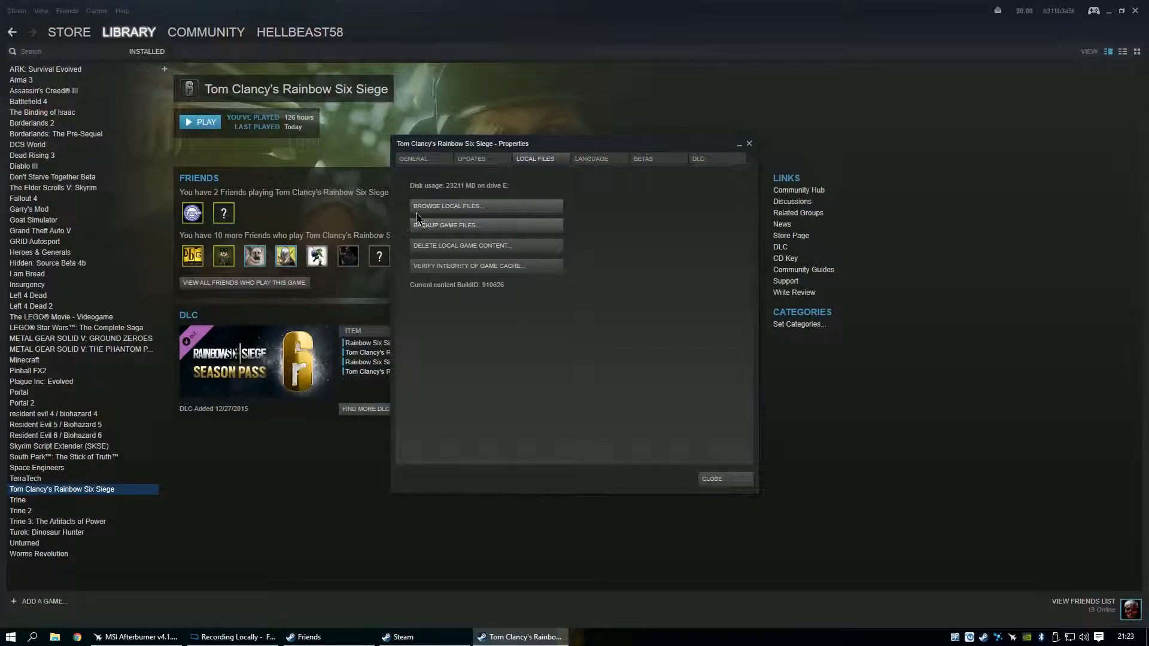
{"action": "mouse_move", "coordinate": [444, 257]}
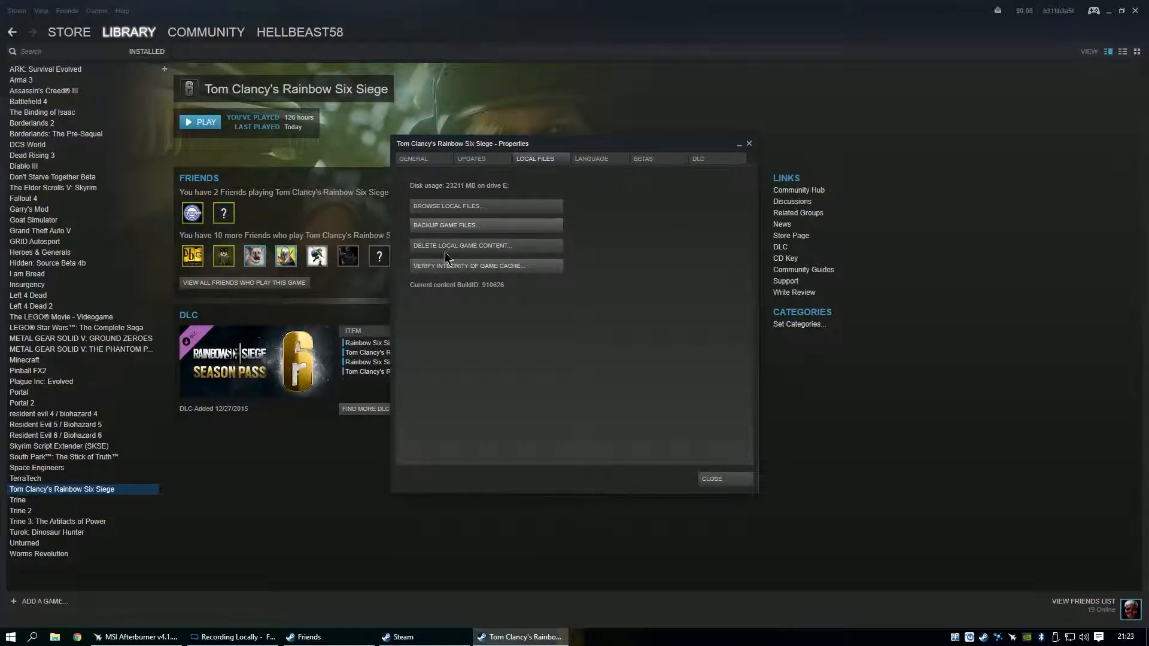
{"action": "left_click", "coordinate": [448, 206]}
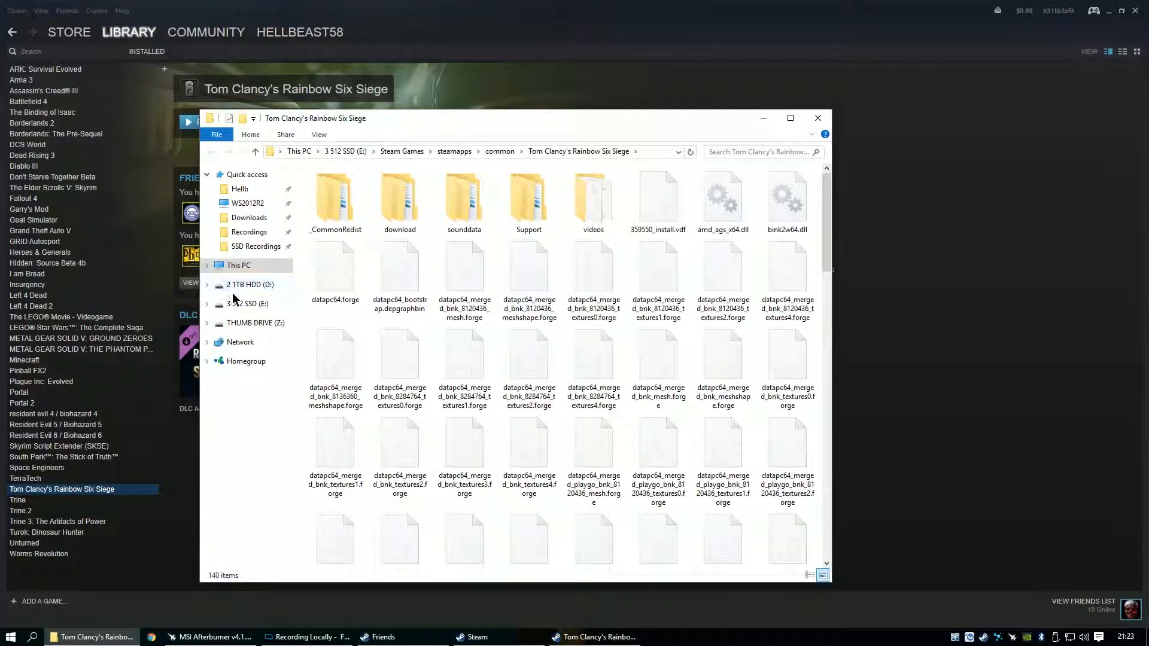
- Show the installation folder's full path and open its videos folder
{"action": "left_click", "coordinate": [335, 271]}
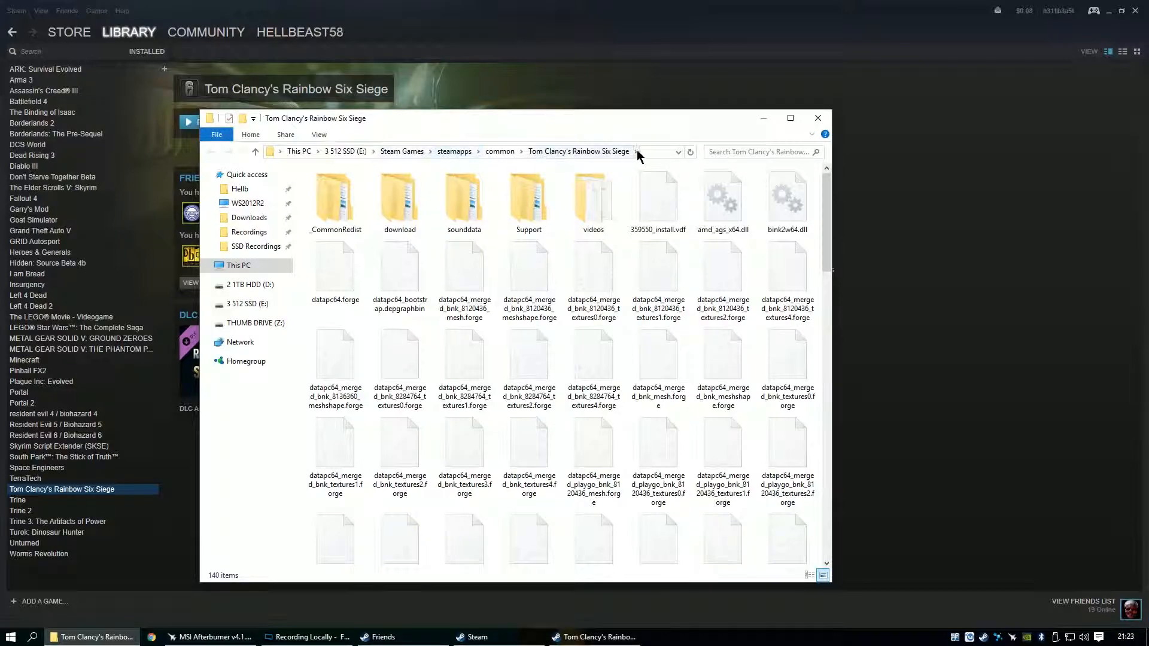
{"action": "left_click", "coordinate": [440, 151]}
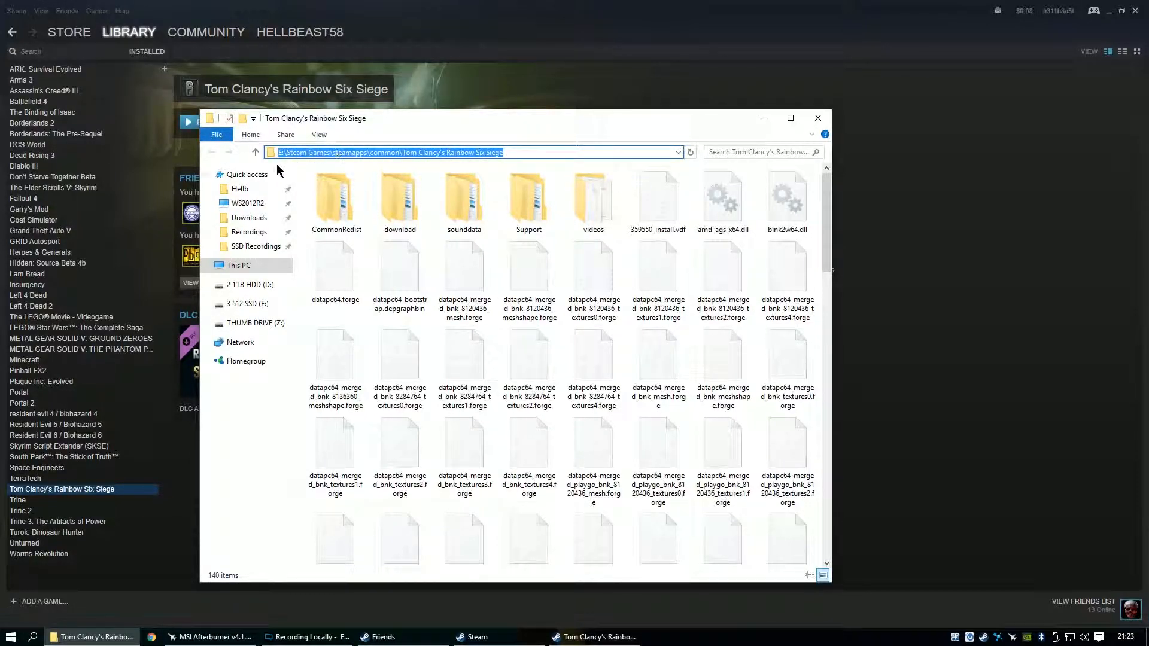
{"action": "left_click", "coordinate": [594, 198]}
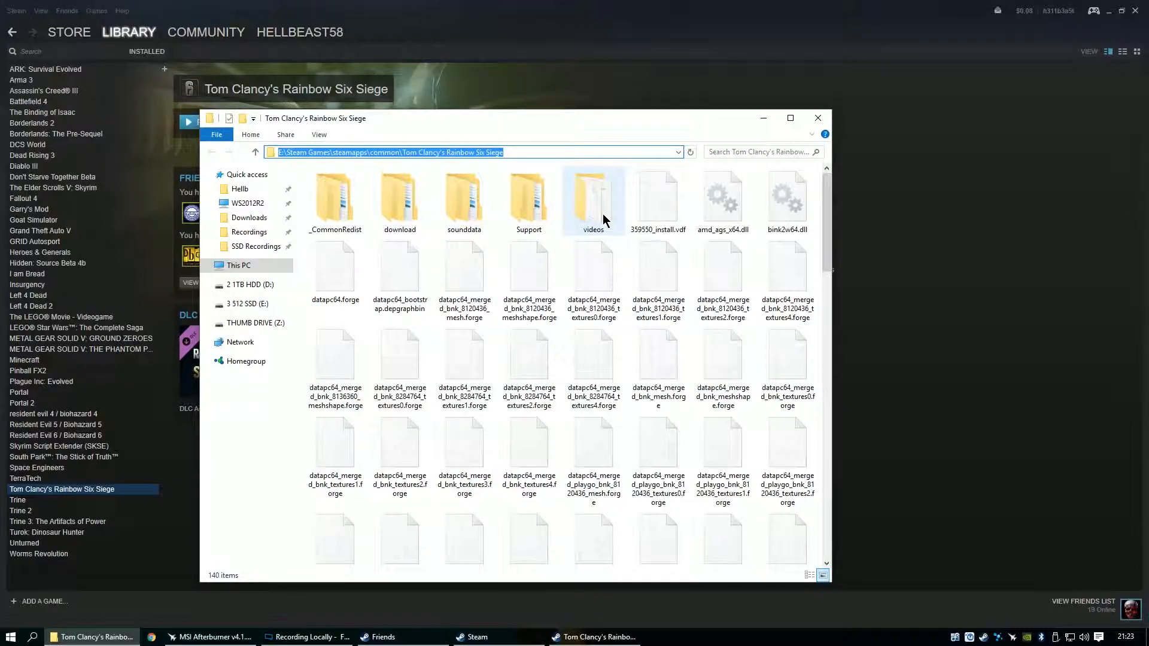
{"action": "mouse_move", "coordinate": [593, 202]}
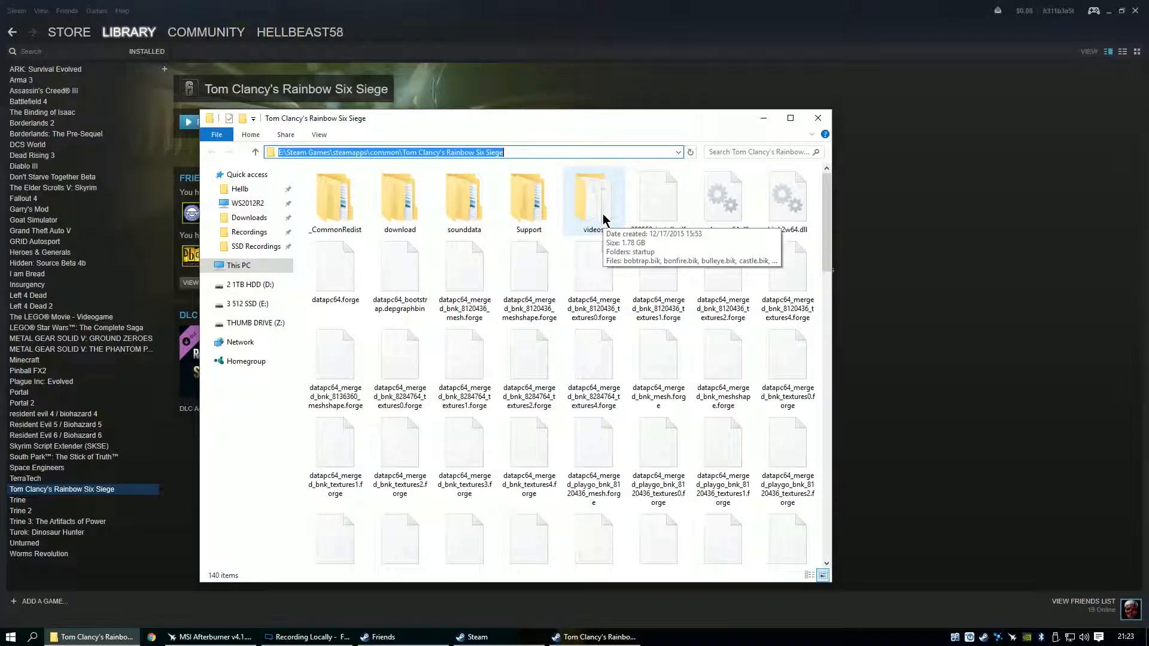
{"action": "left_click", "coordinate": [594, 198]}
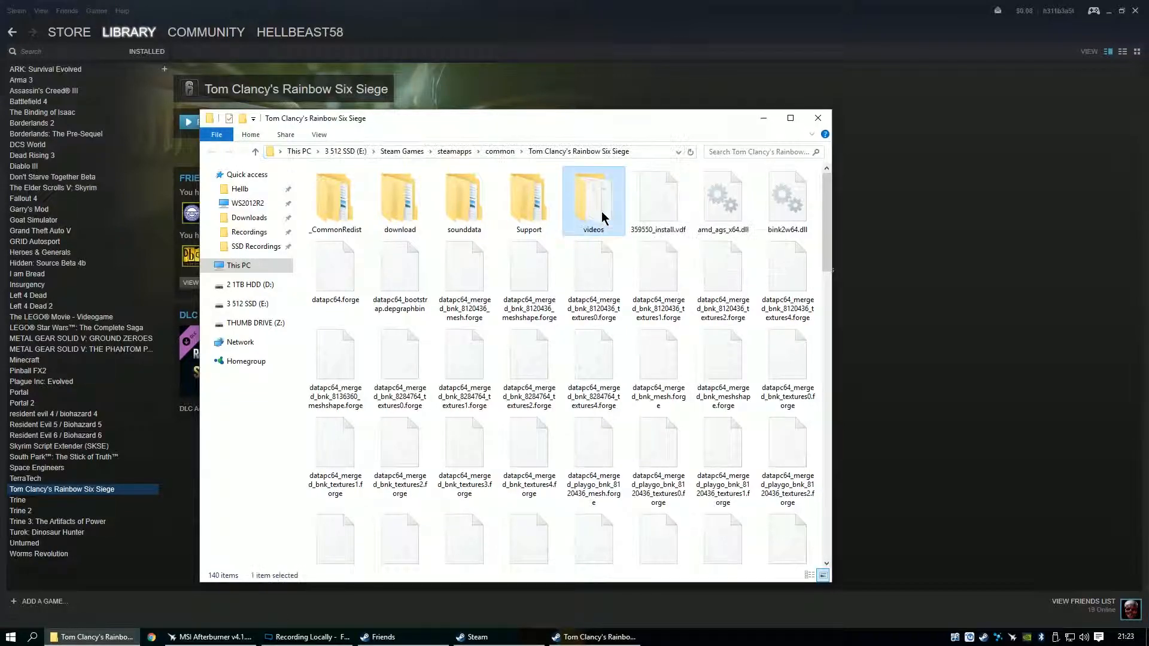
{"action": "double_click", "coordinate": [593, 194]}
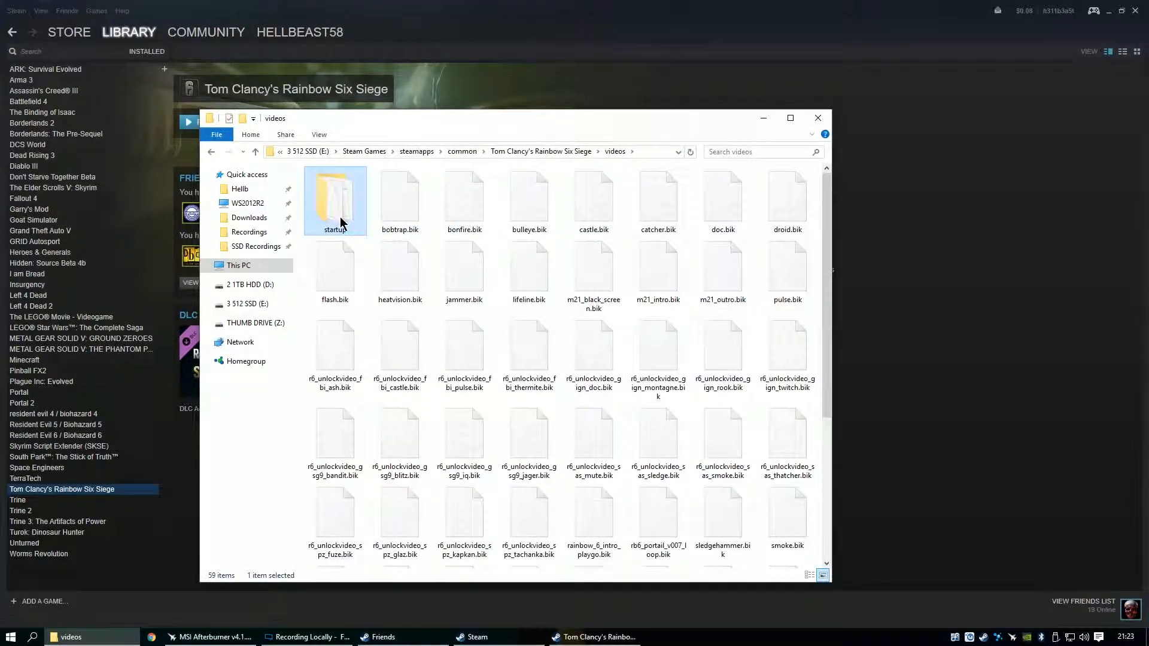
- Inspect the startup folder's Nvidia and Ubisoft logo videos, then return to videos
{"action": "double_click", "coordinate": [335, 198]}
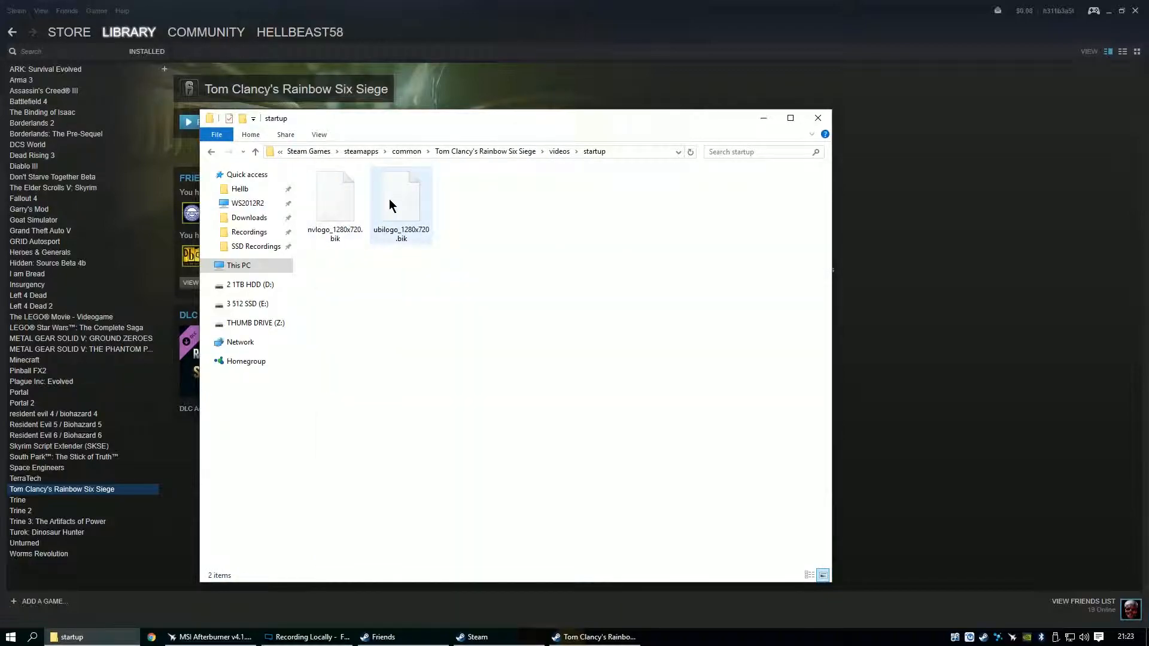
{"action": "left_click", "coordinate": [401, 198]}
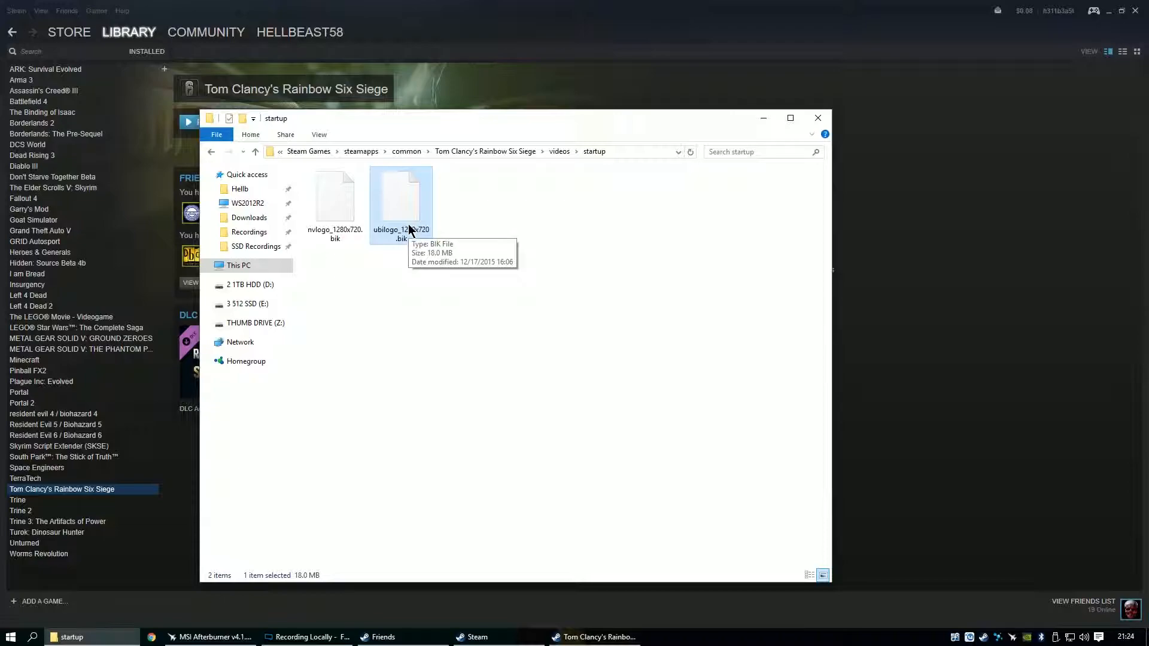
{"action": "left_click", "coordinate": [334, 198]}
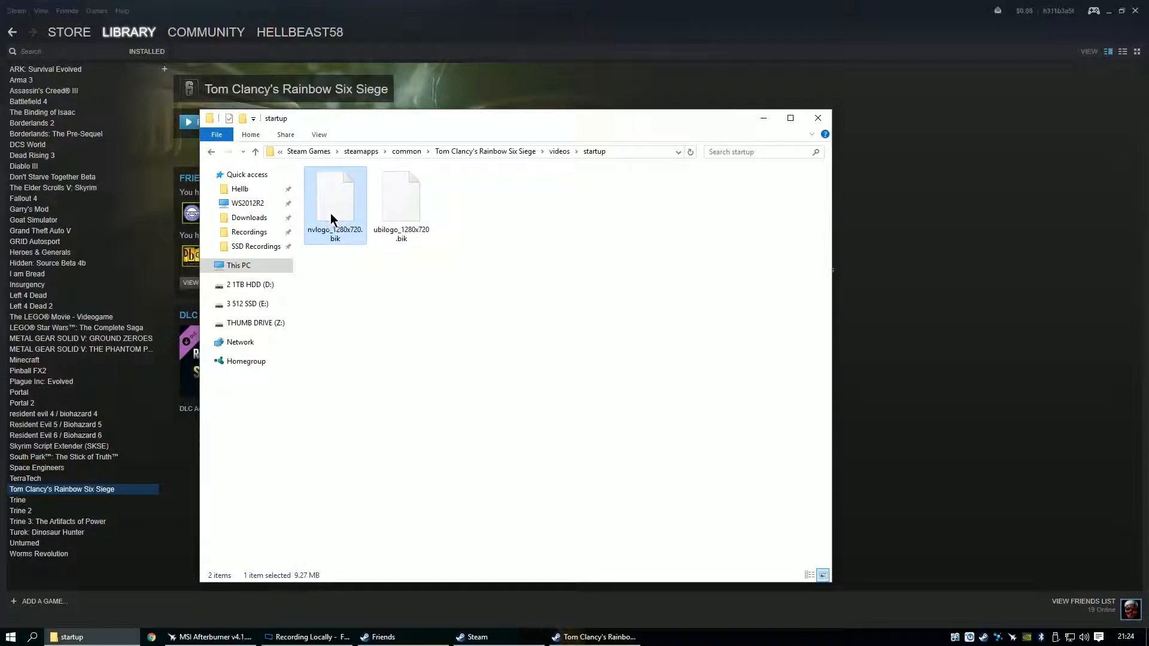
{"action": "left_click", "coordinate": [255, 152]}
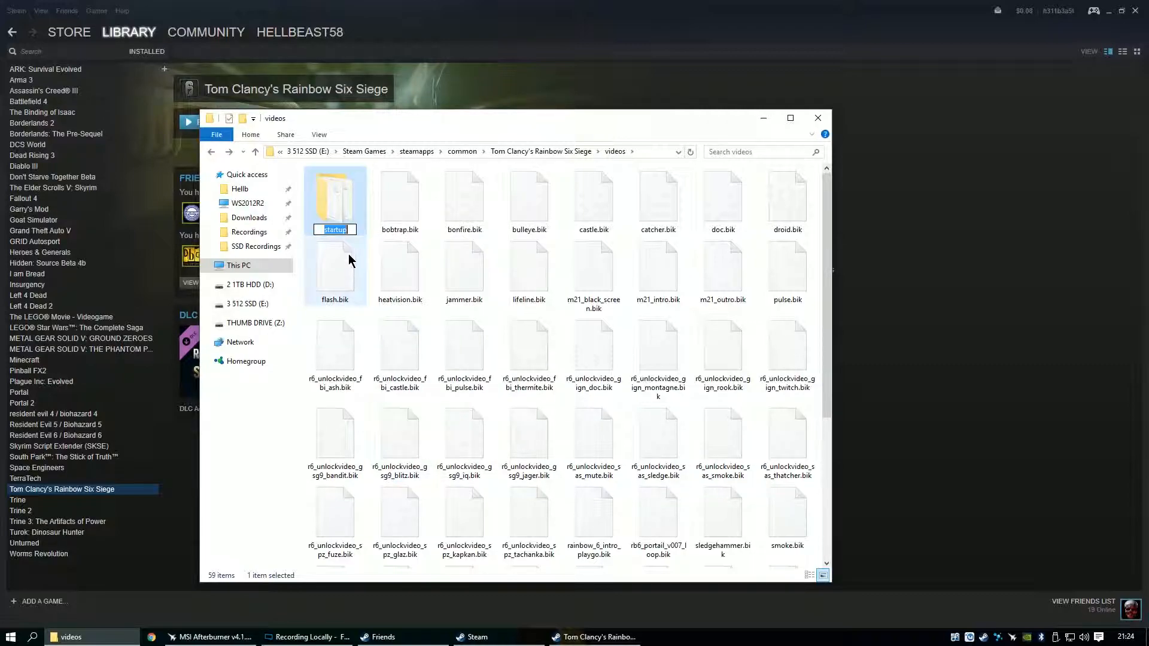
- Rename the startup intro-videos folder to 'Fuck'
{"action": "type", "text": "Fucktheintro"}
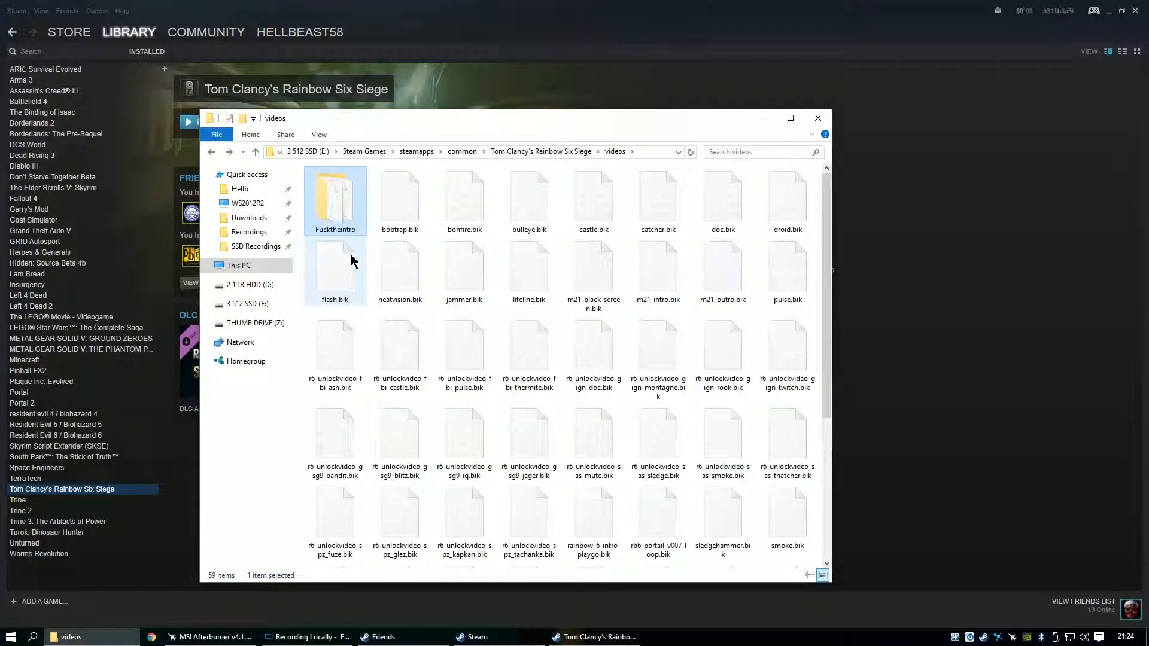
{"action": "mouse_move", "coordinate": [358, 219]}
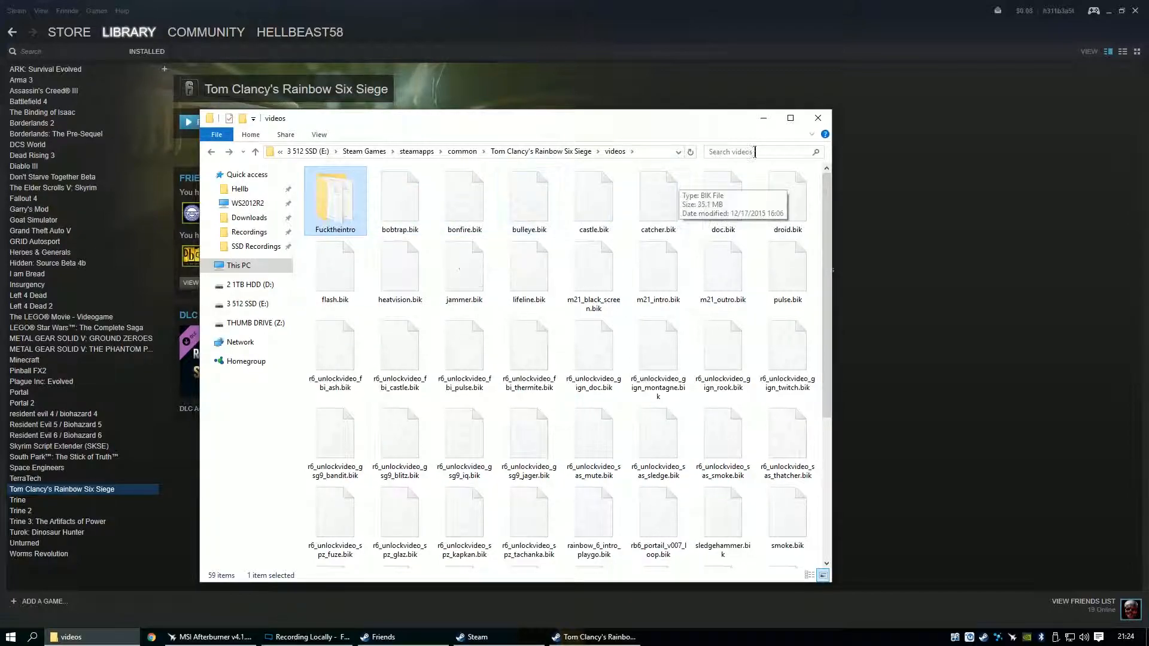
- Close File Explorer, minimize Steam, and launch Rainbow Six Siege to its warning screen
{"action": "left_click", "coordinate": [816, 118]}
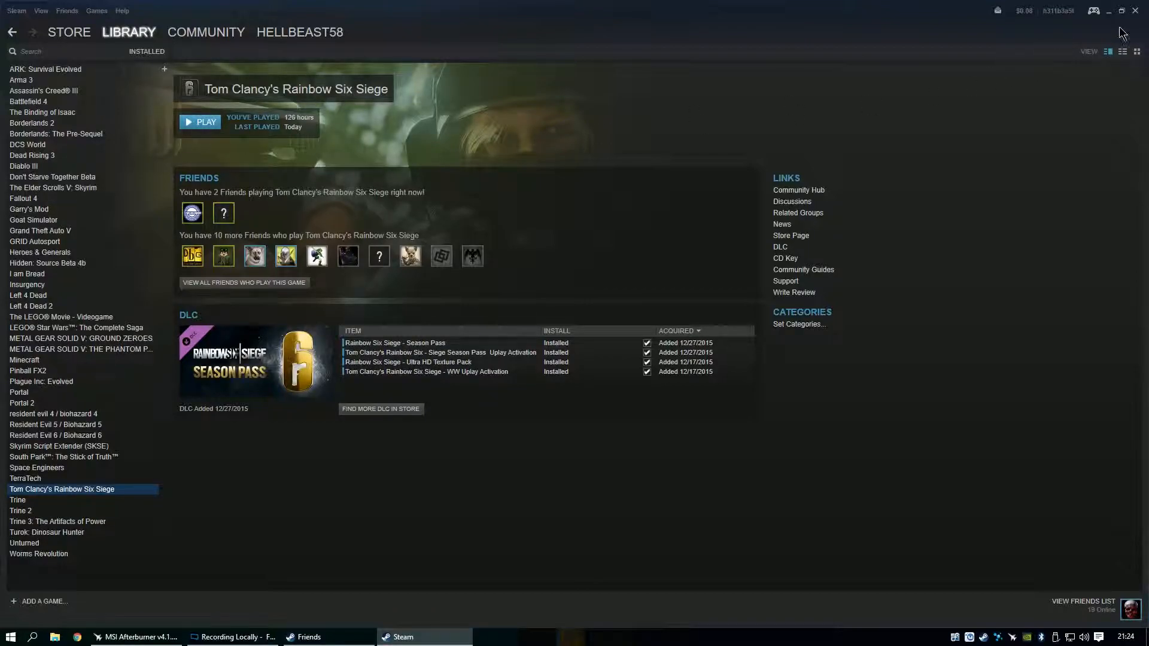
{"action": "left_click", "coordinate": [199, 121]}
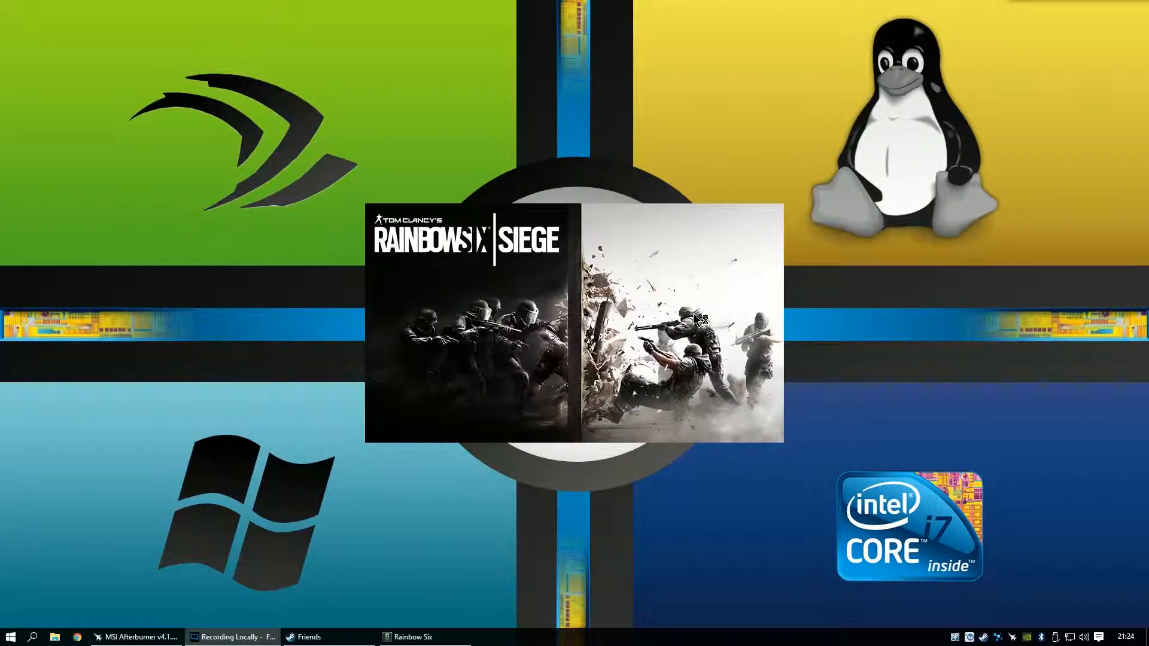
{"action": "left_click", "coordinate": [410, 636]}
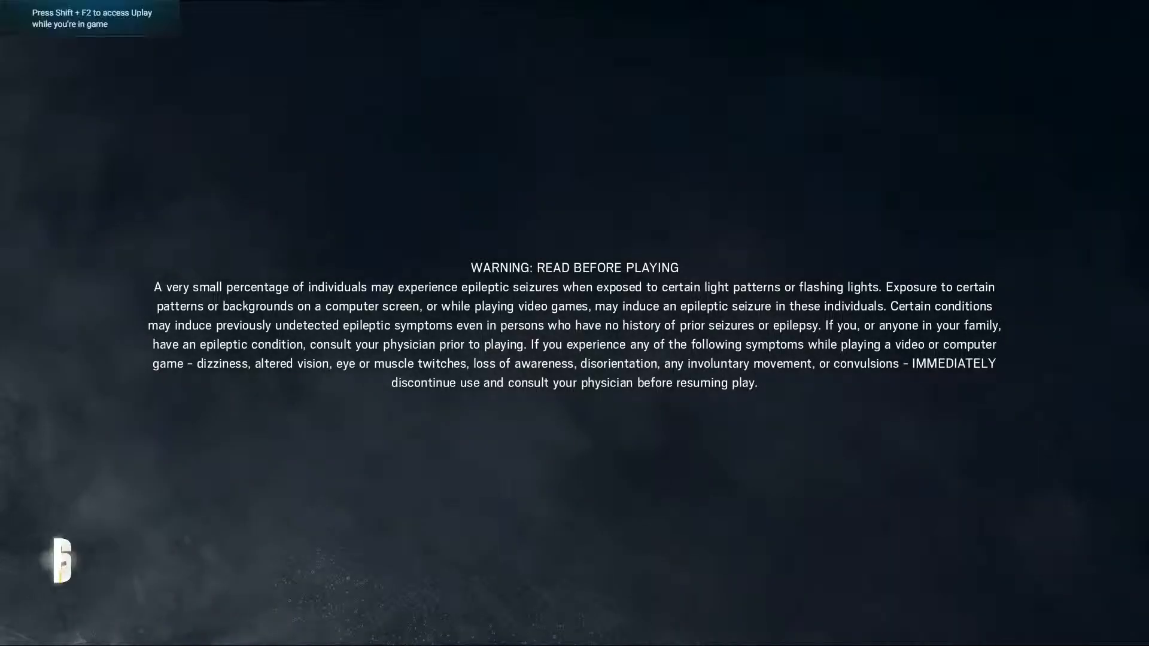